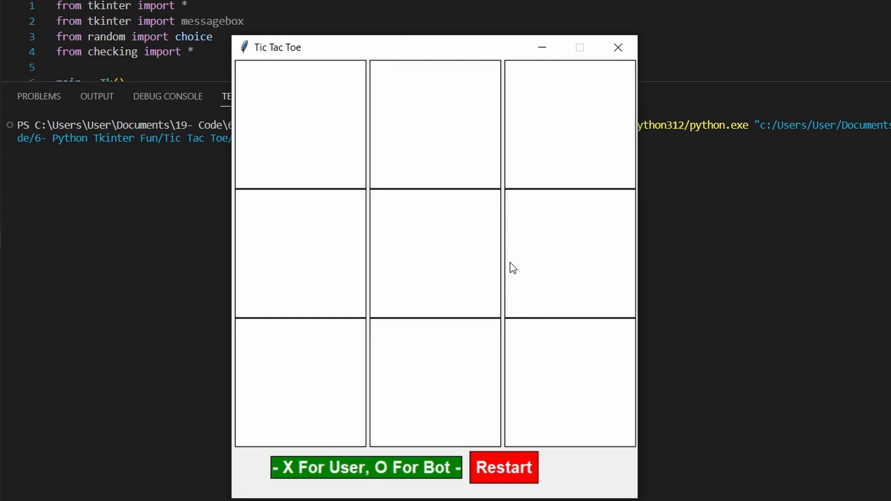
Win with X in the top-left, top-right and top-middle squares, then restart with X in the centre
{"action": "left_click", "coordinate": [301, 124]}
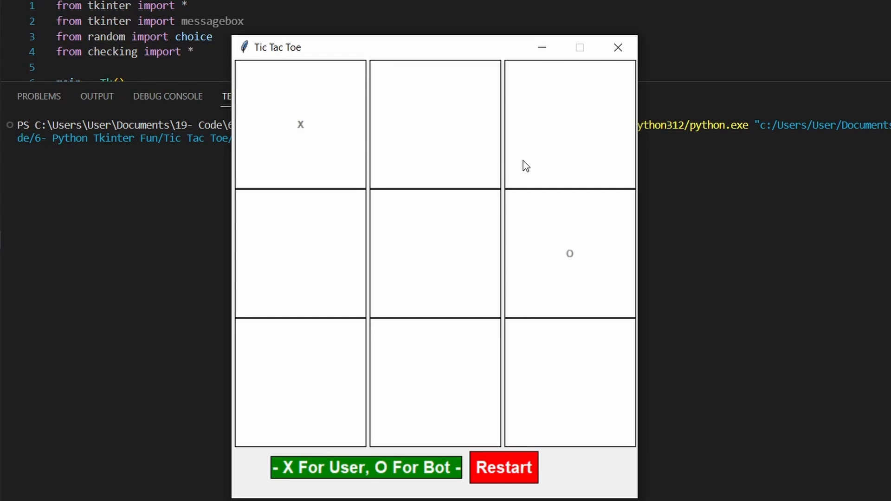
{"action": "left_click", "coordinate": [569, 124]}
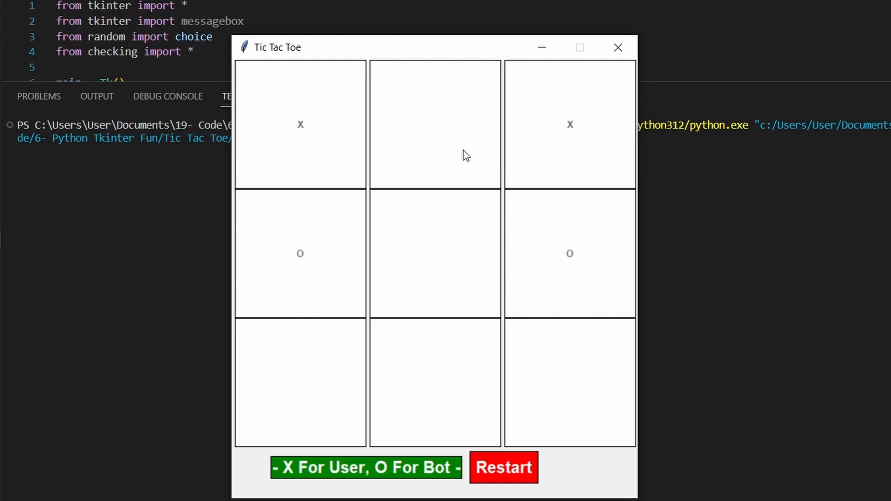
{"action": "left_click", "coordinate": [435, 124]}
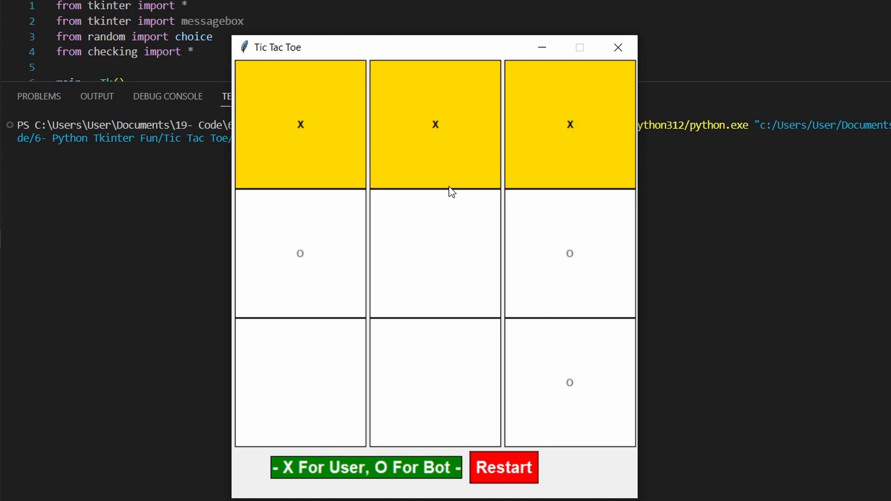
{"action": "left_click", "coordinate": [503, 467]}
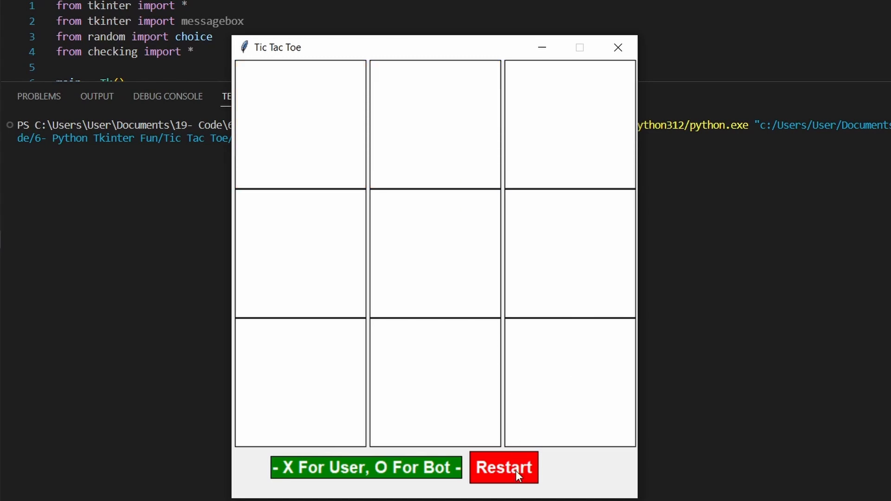
{"action": "left_click", "coordinate": [435, 253]}
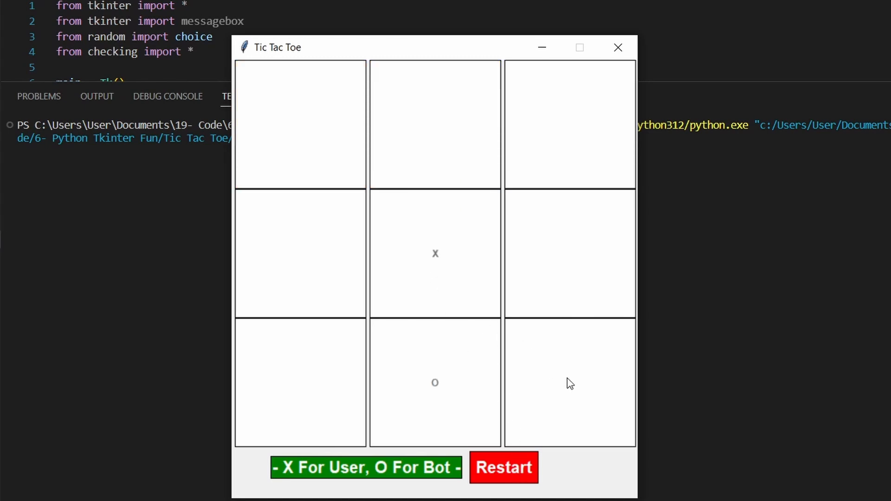